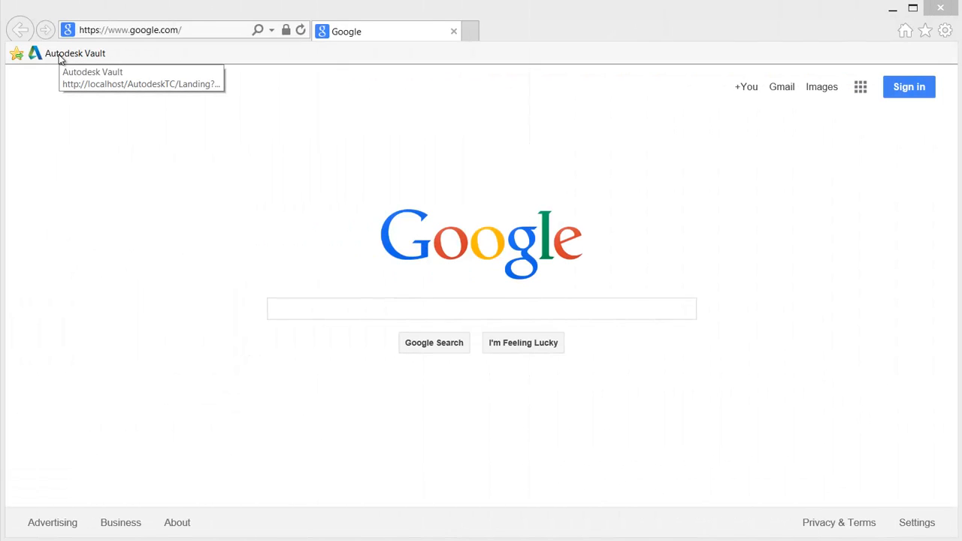
# Sign into Autodesk Vault and browse Project Explorer, Item Master and Advanced Find Results
pyautogui.click(74, 53)
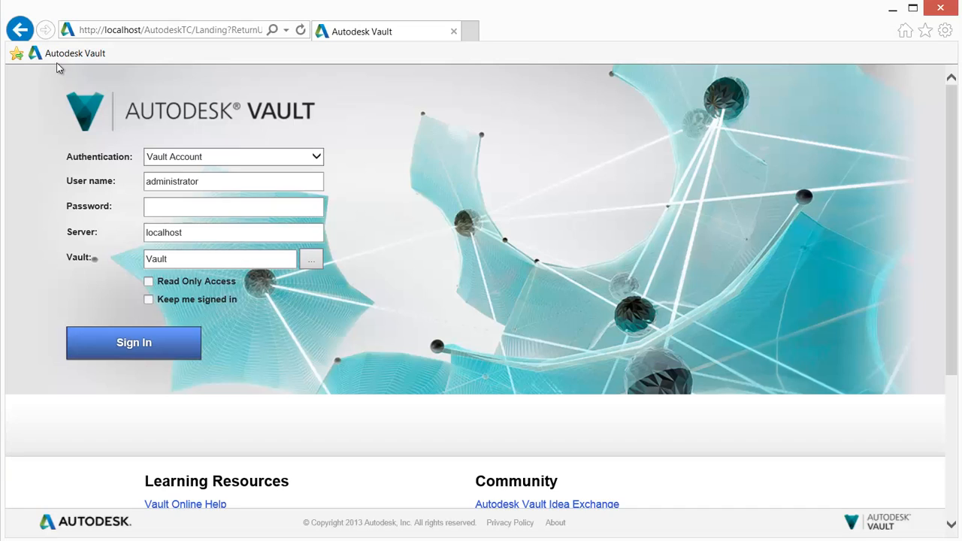
pyautogui.click(134, 342)
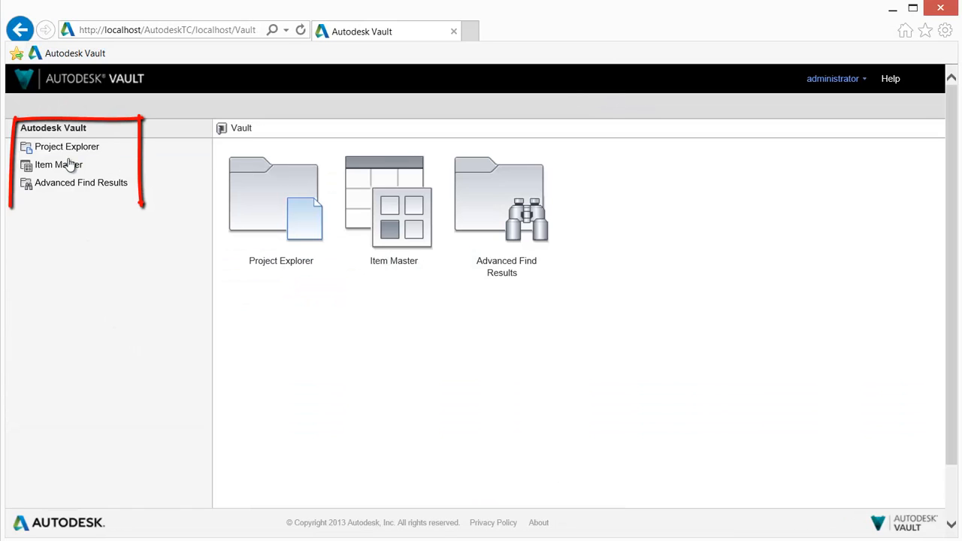
pyautogui.click(67, 146)
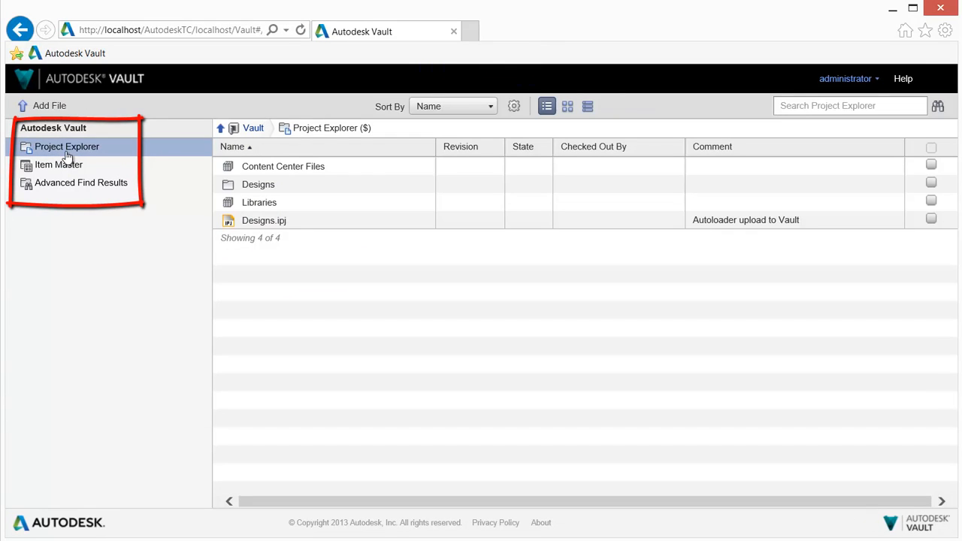
pyautogui.click(58, 165)
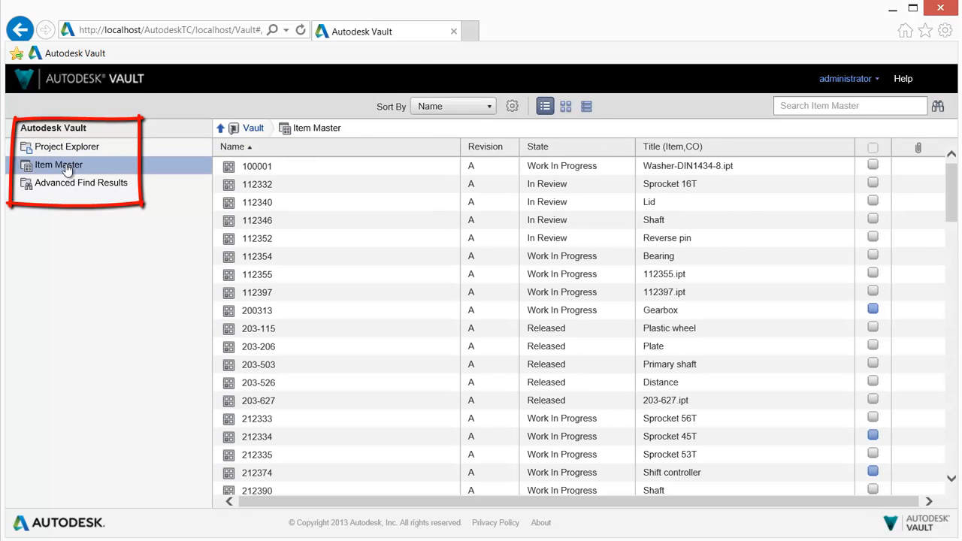
pyautogui.click(81, 183)
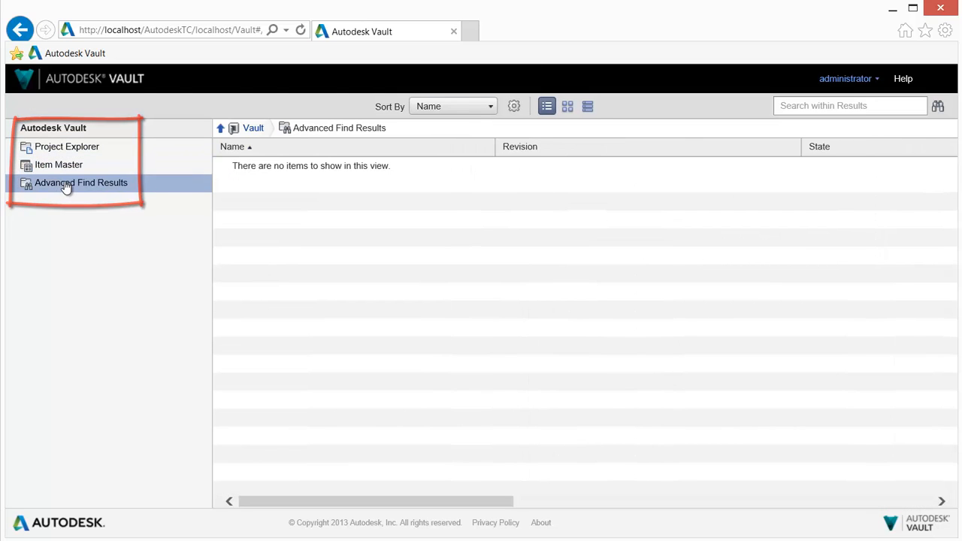
pyautogui.click(938, 106)
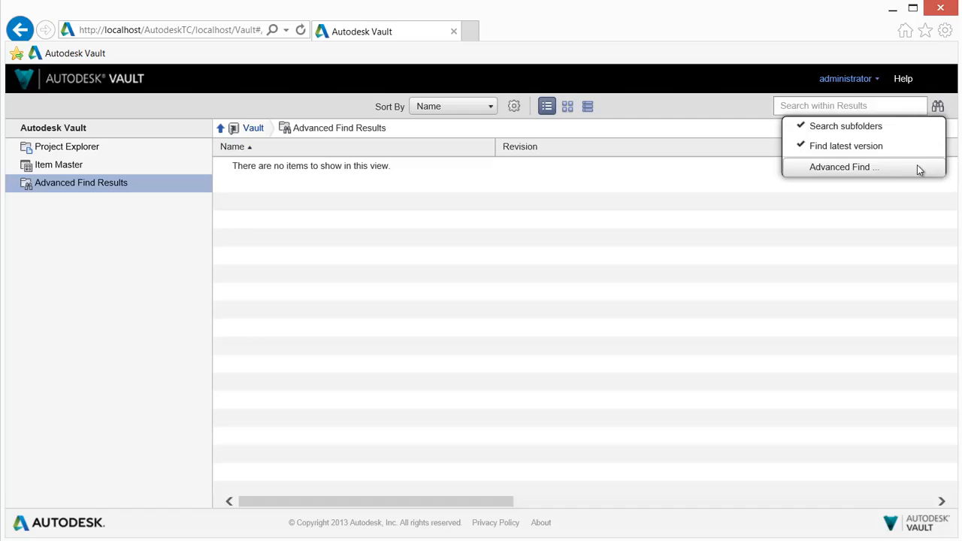
# Search for files with name containing 633 and extension equal to png
pyautogui.click(844, 166)
pyautogui.write('633')
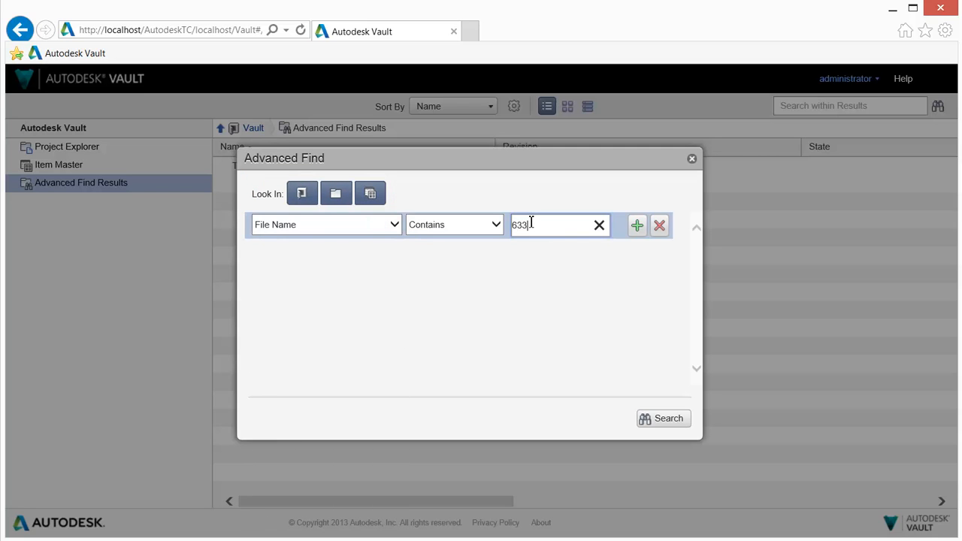
pyautogui.click(637, 224)
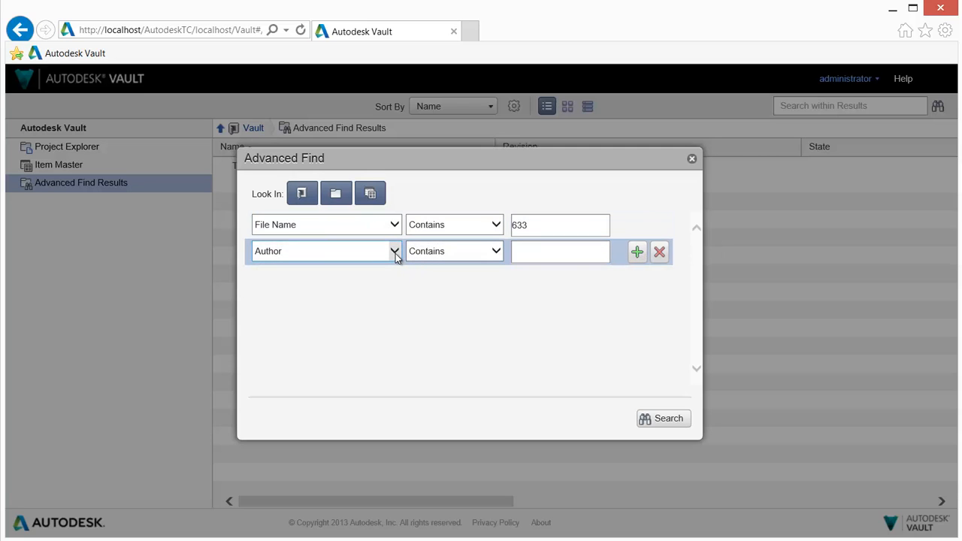
pyautogui.click(327, 251)
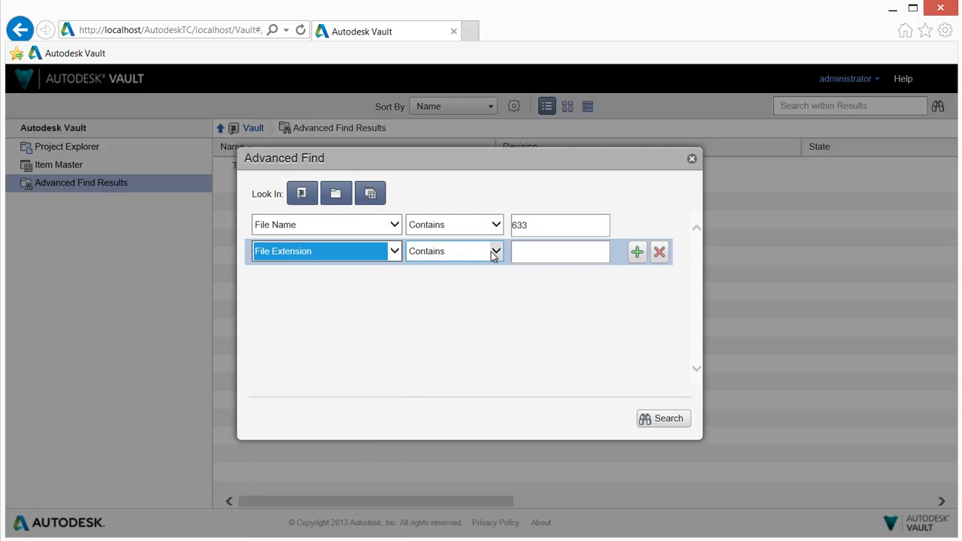
pyautogui.write('p')
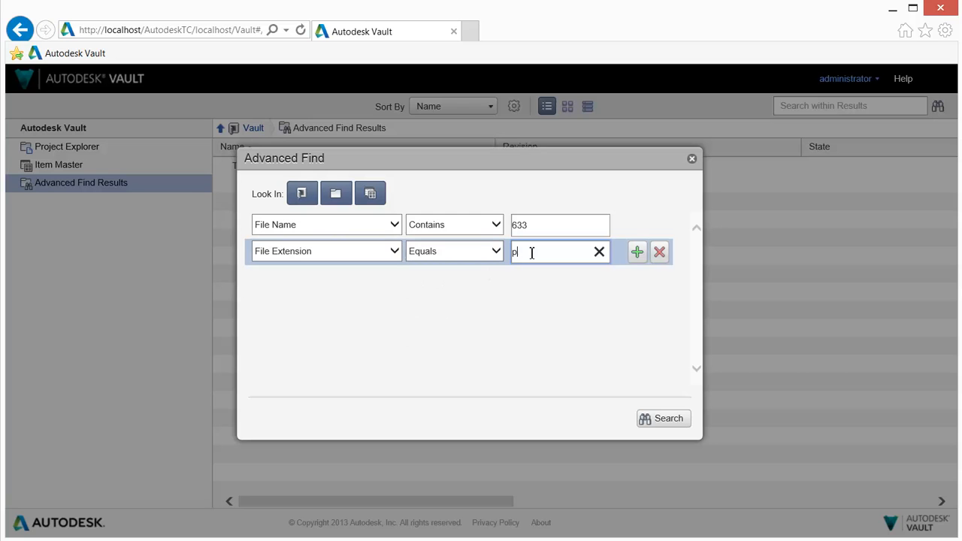
pyautogui.write('ng')
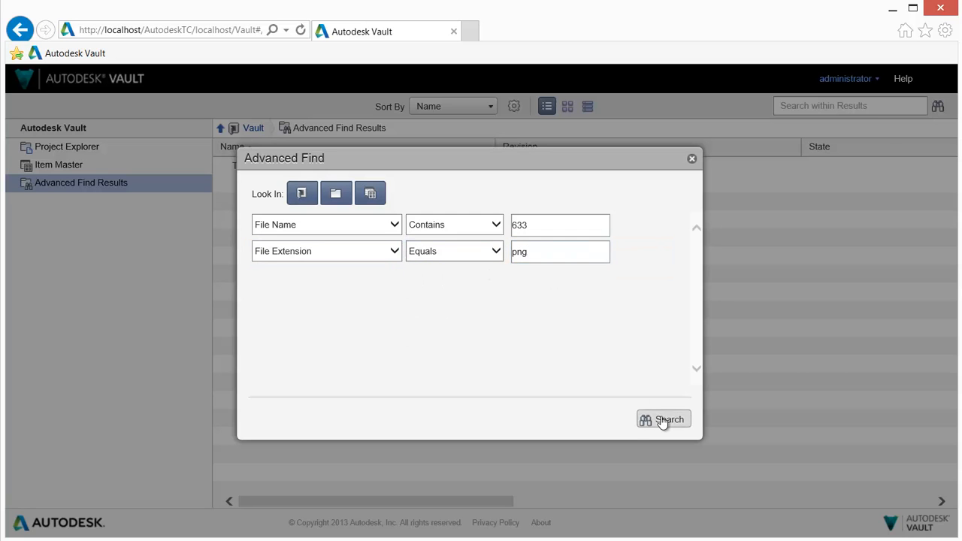
pyautogui.click(663, 419)
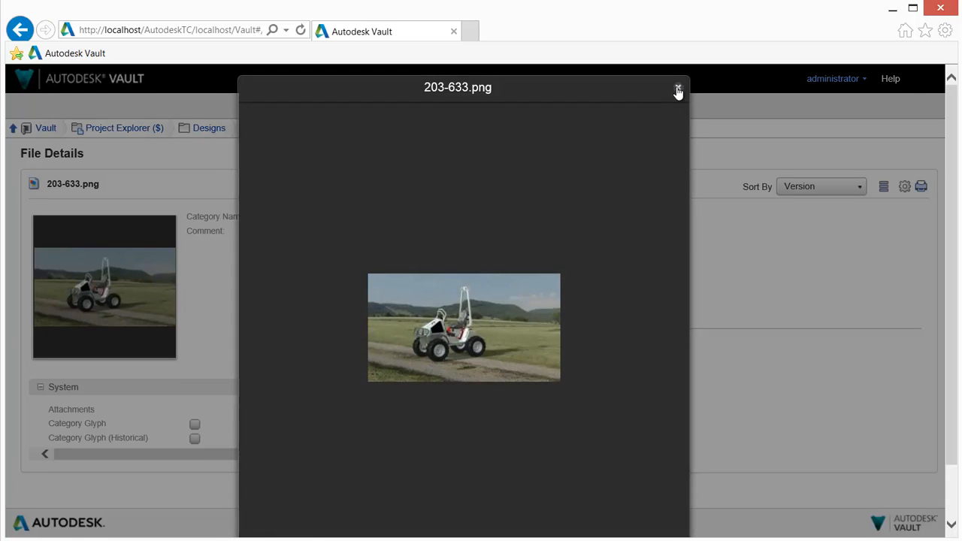
# Check out 203-633.png, then download it and open it with Save and open
pyautogui.click(678, 89)
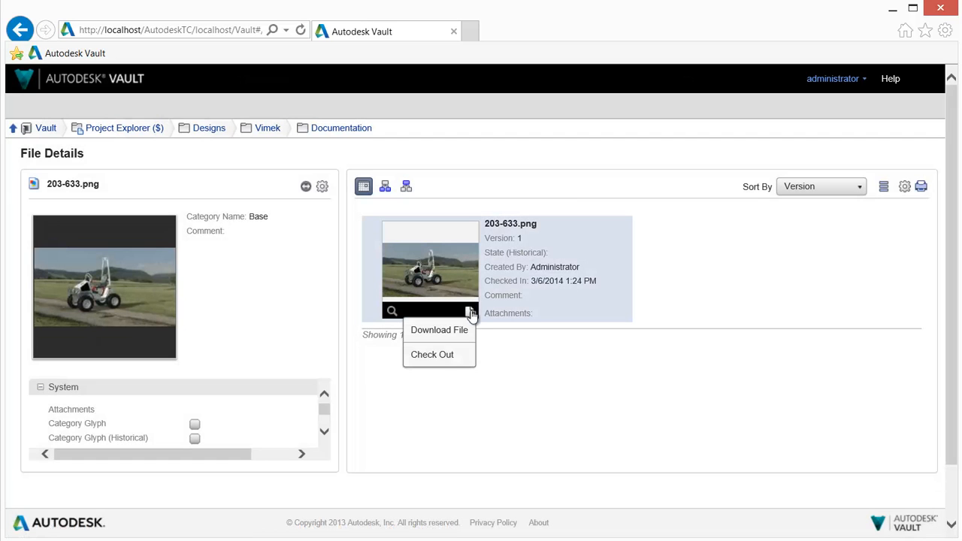
pyautogui.click(432, 354)
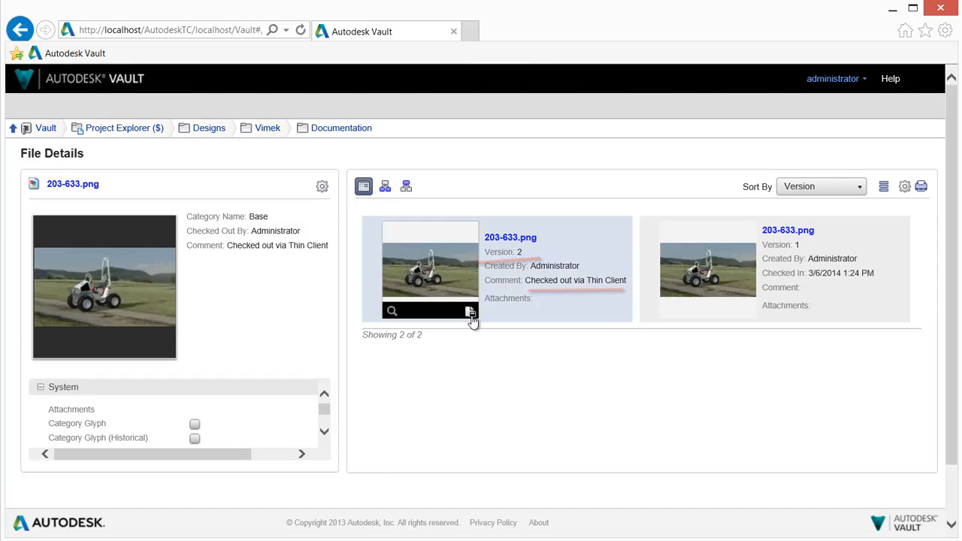
pyautogui.click(471, 311)
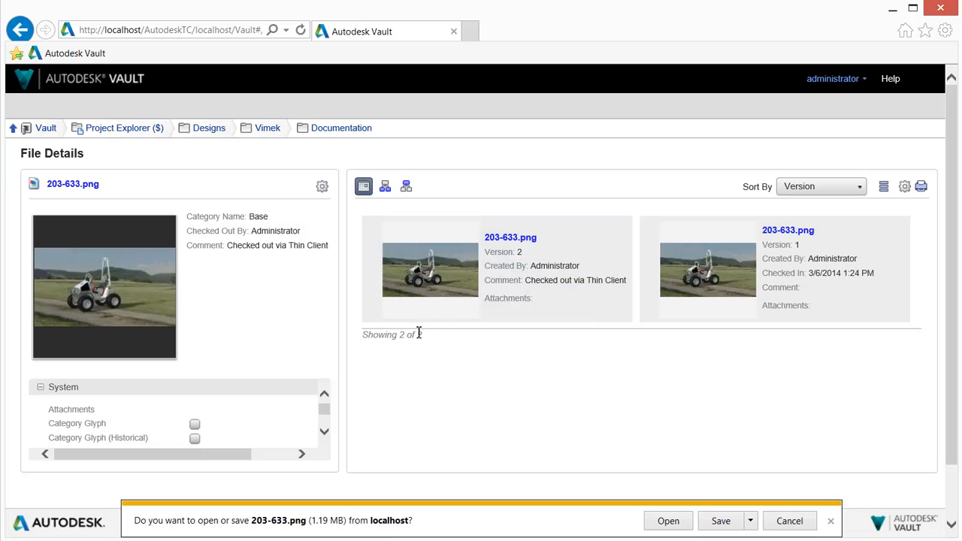
pyautogui.click(750, 520)
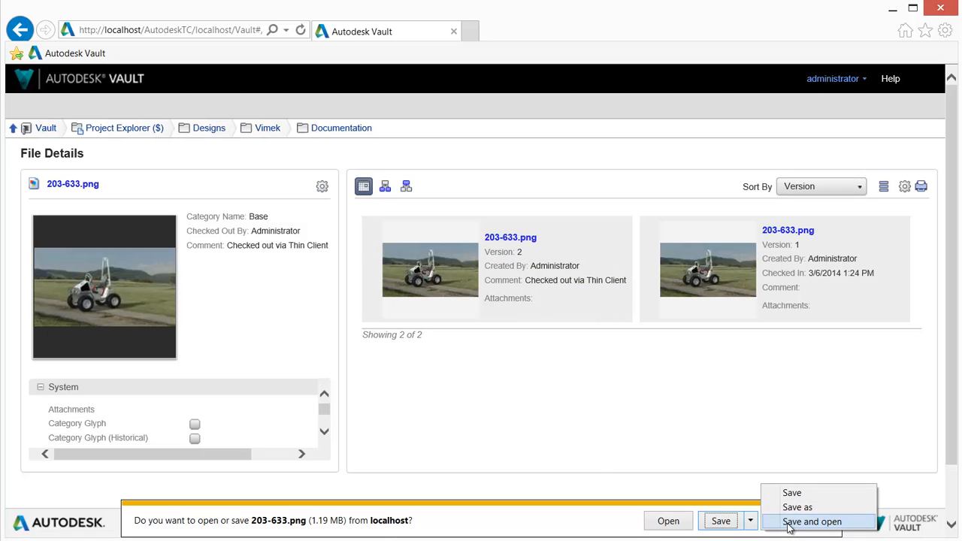
pyautogui.click(813, 522)
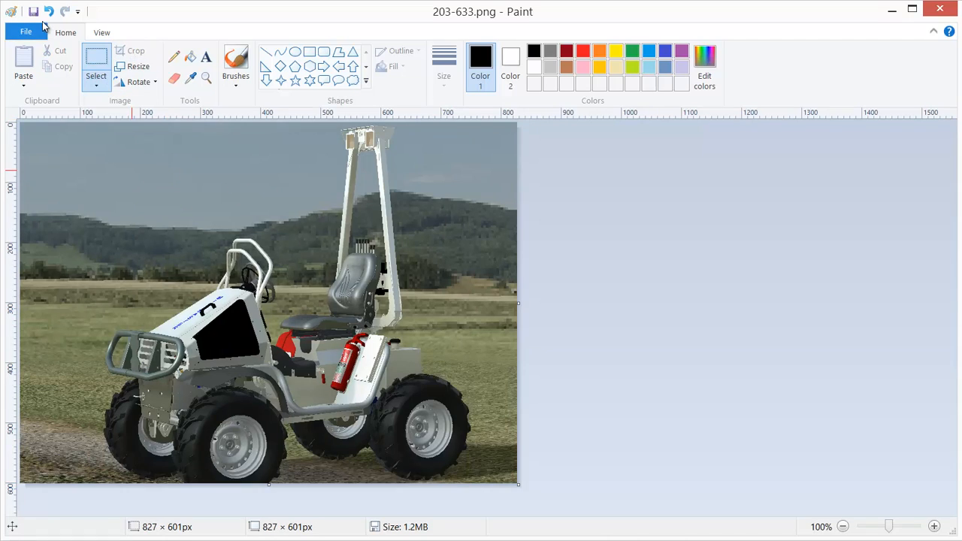
# Close the 203-633.png tractor image in Paint via the window menu
pyautogui.click(11, 10)
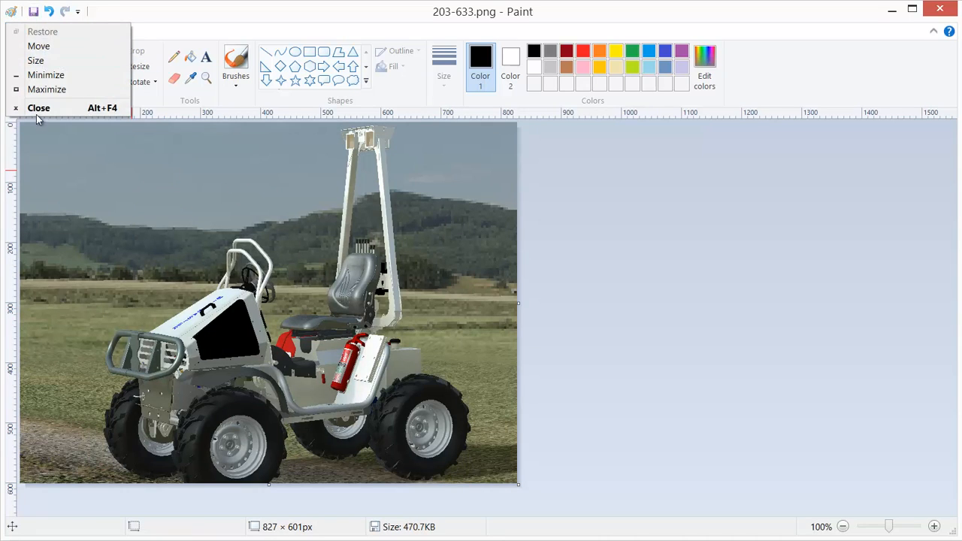
pyautogui.click(39, 107)
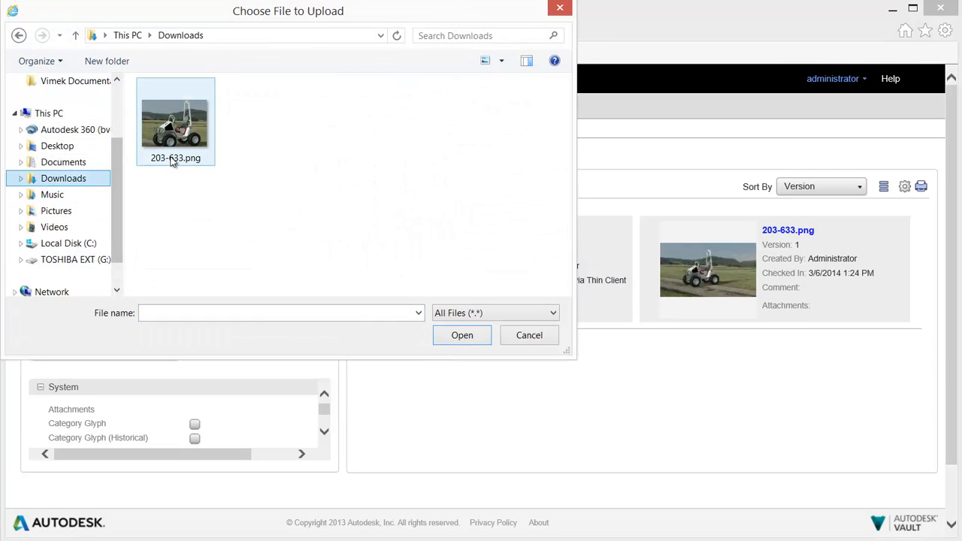
# Pick 2014 Proposal.docx for upload into Vault > Designs > Vimek > Documentation
pyautogui.click(461, 336)
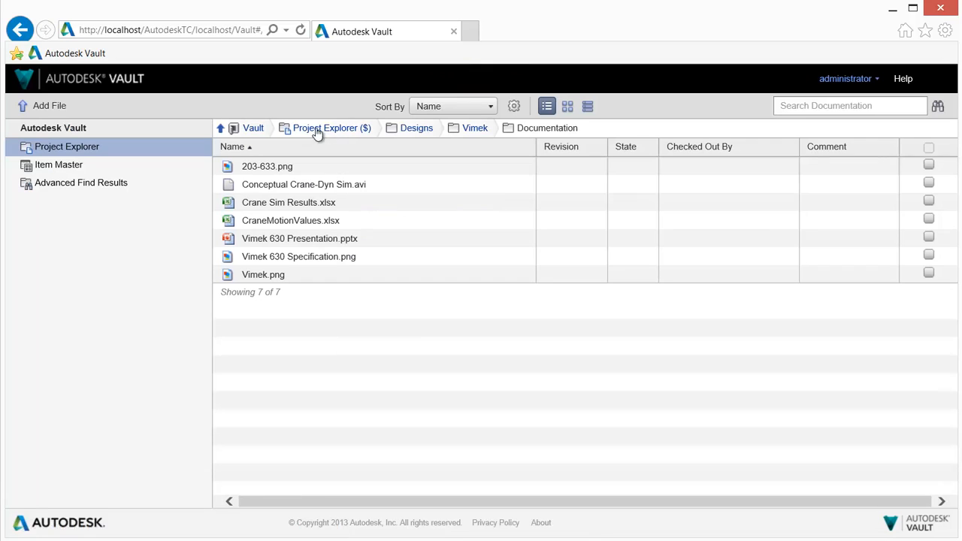
pyautogui.click(49, 106)
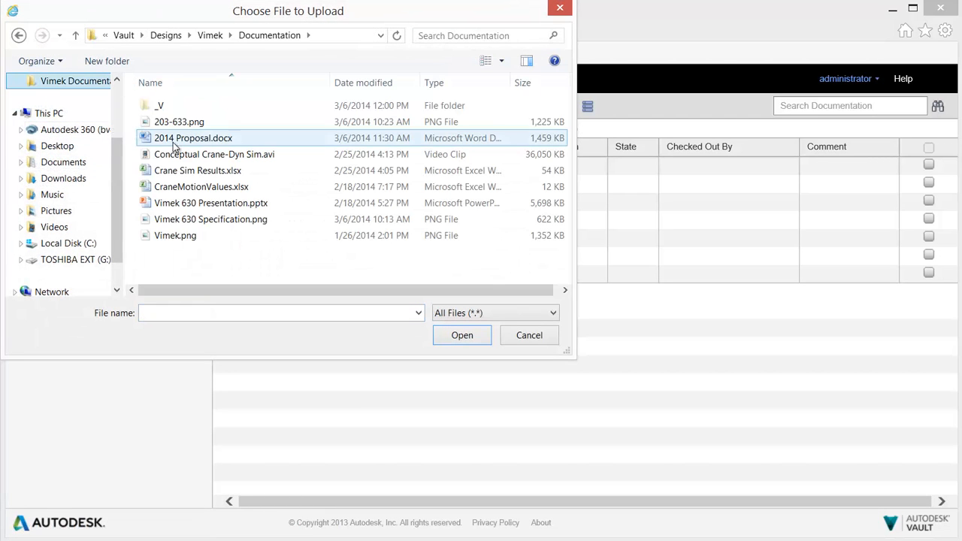
pyautogui.click(530, 335)
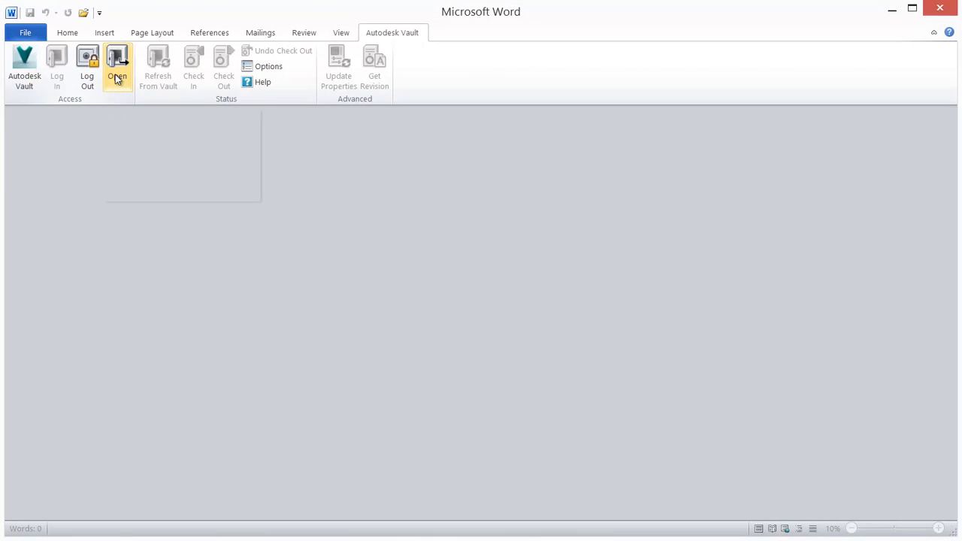
# Open 2014 Proposal.docx from the vault in Word and check it out
pyautogui.click(116, 68)
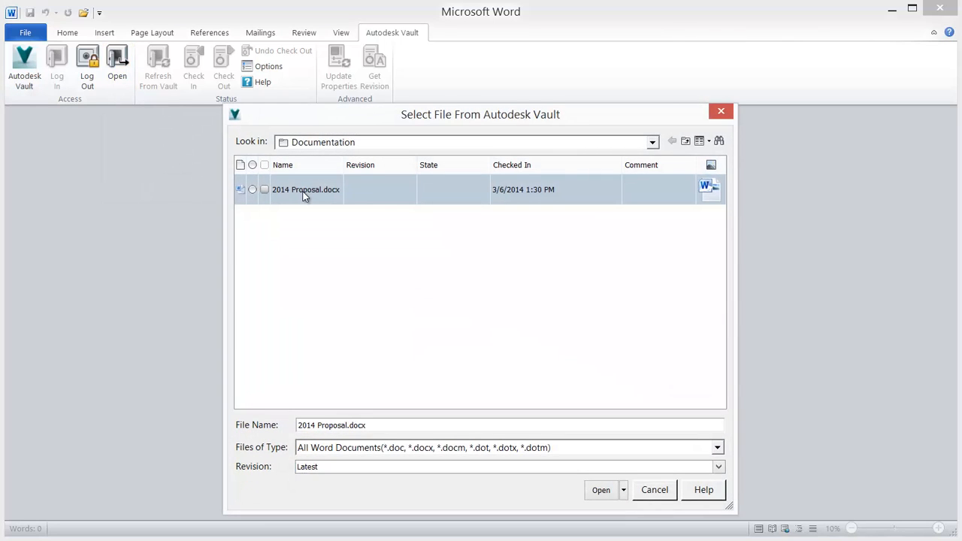
pyautogui.click(601, 490)
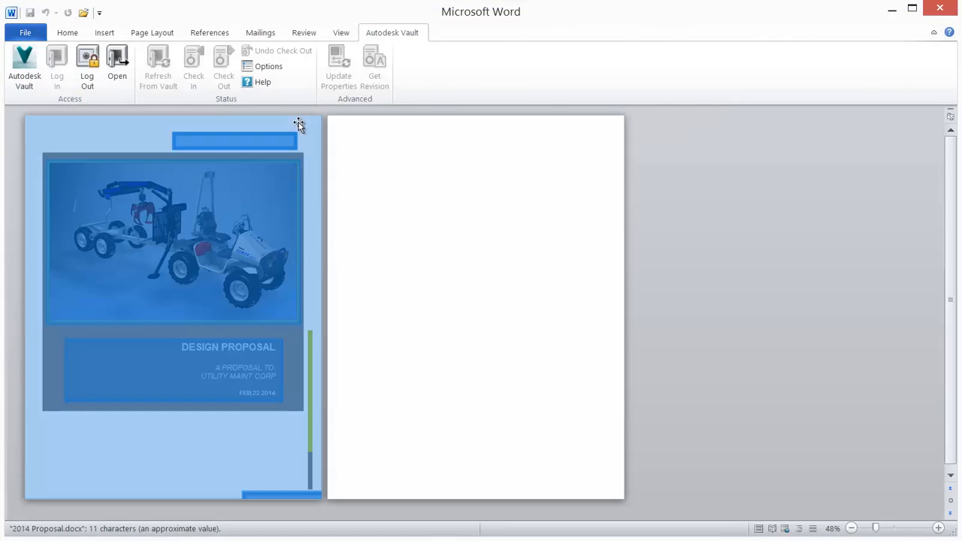
pyautogui.click(66, 33)
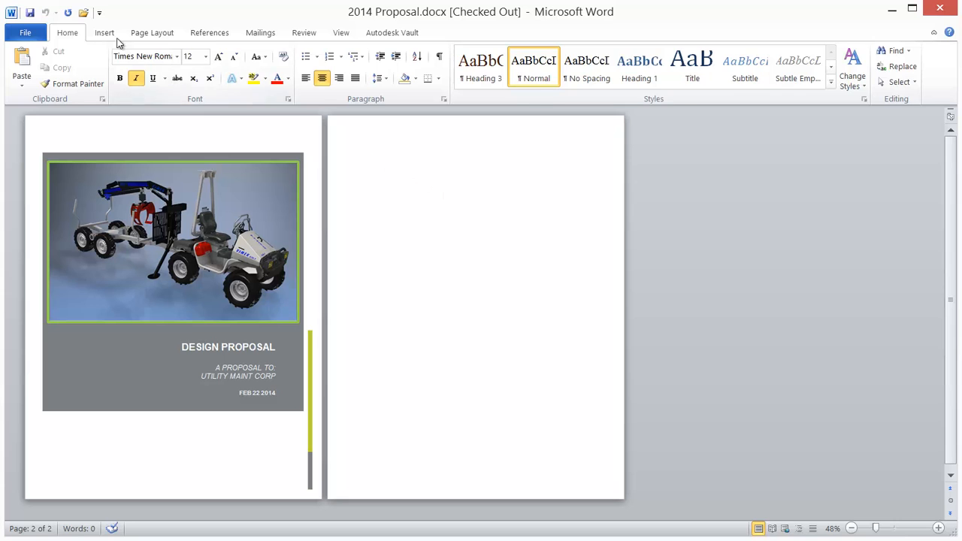
# Insert the Vimek 630 spec sheet picture on page 2, enlarge it, and save
pyautogui.click(104, 33)
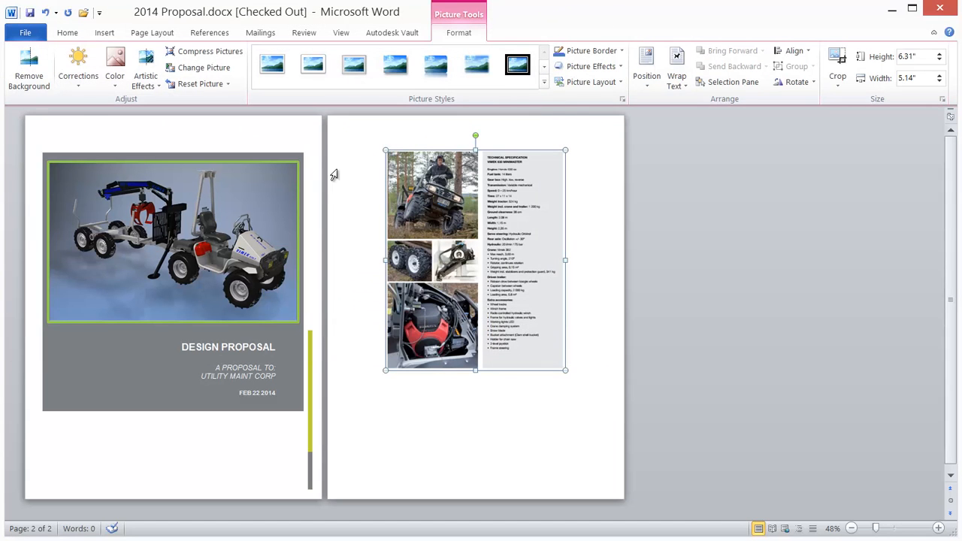
pyautogui.moveTo(565, 369); pyautogui.dragTo(611, 483)
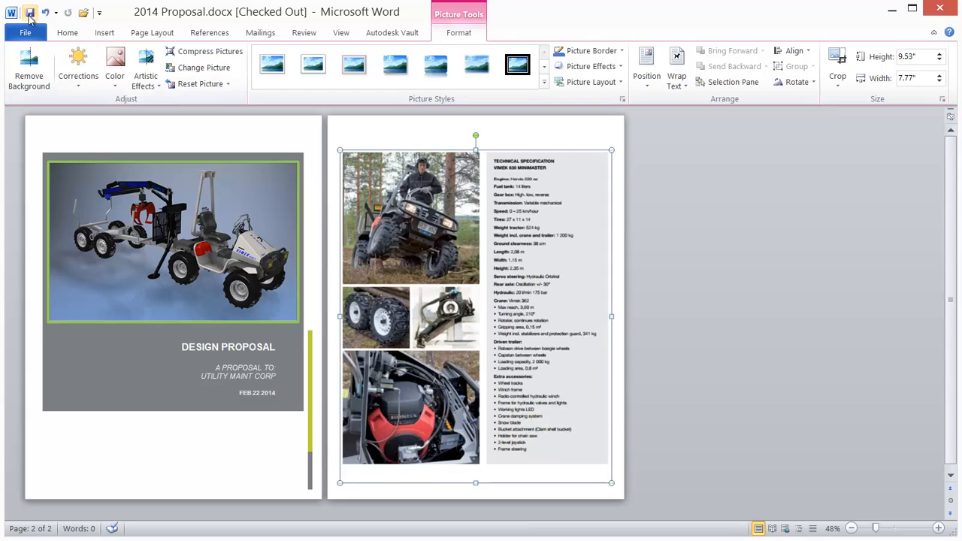
pyautogui.click(392, 33)
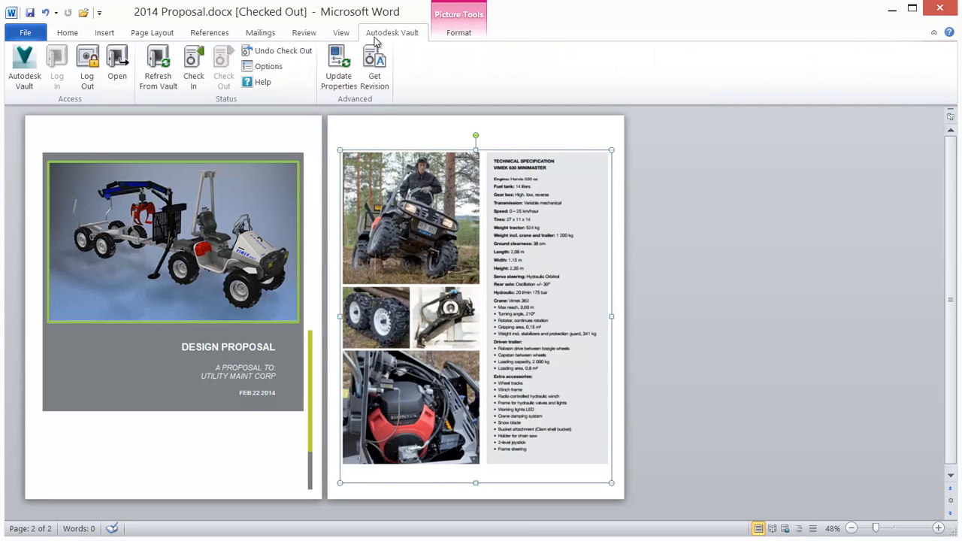
# Check the proposal into the vault with the comment 'added Specs'
pyautogui.click(194, 68)
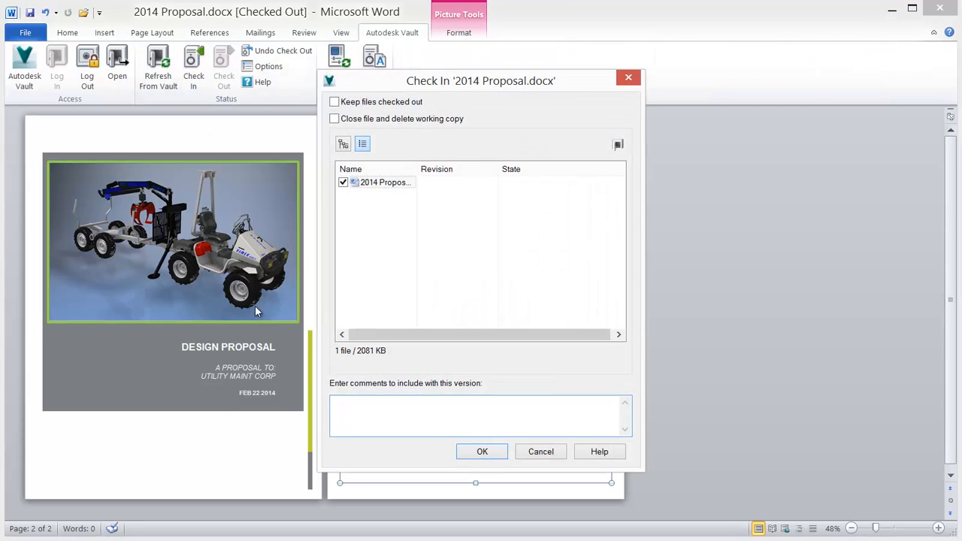
pyautogui.write('added')
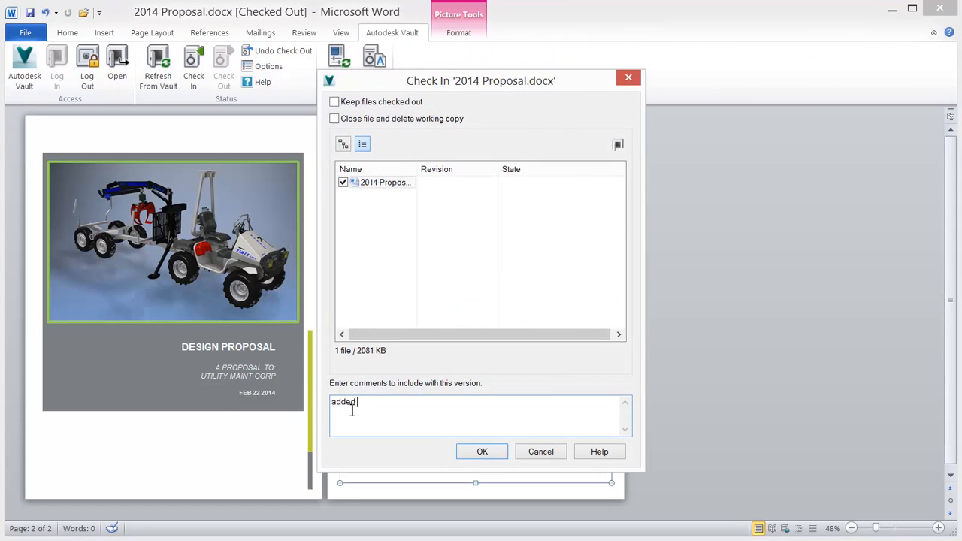
pyautogui.write('Specs')
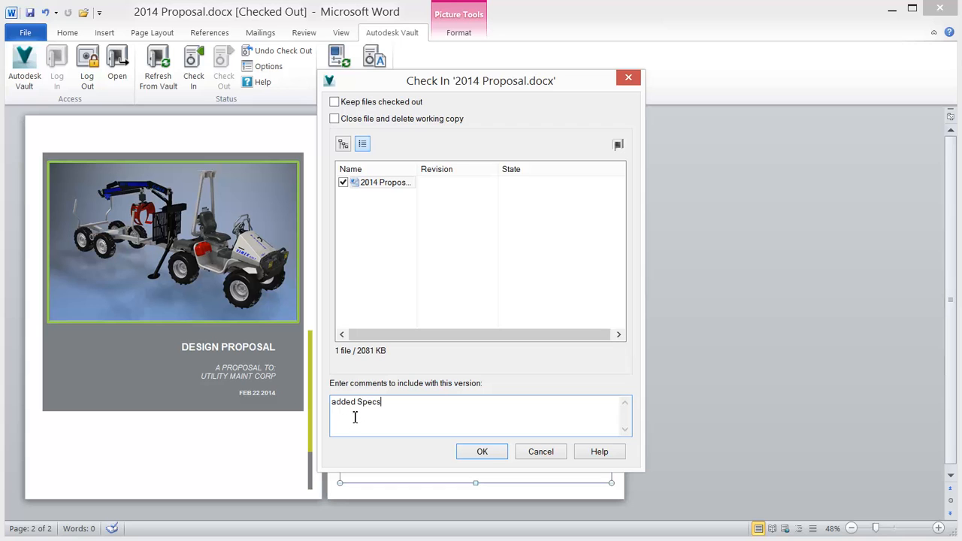
pyautogui.click(482, 451)
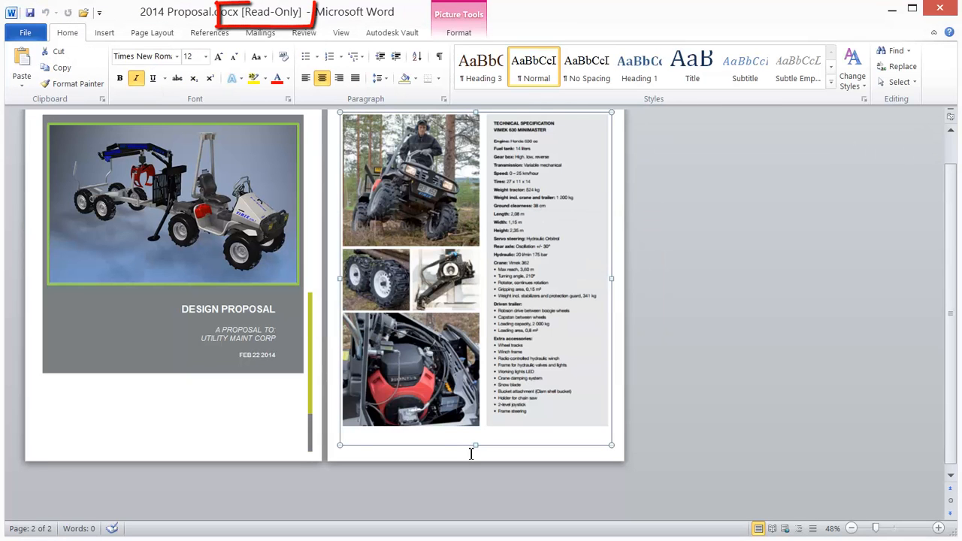